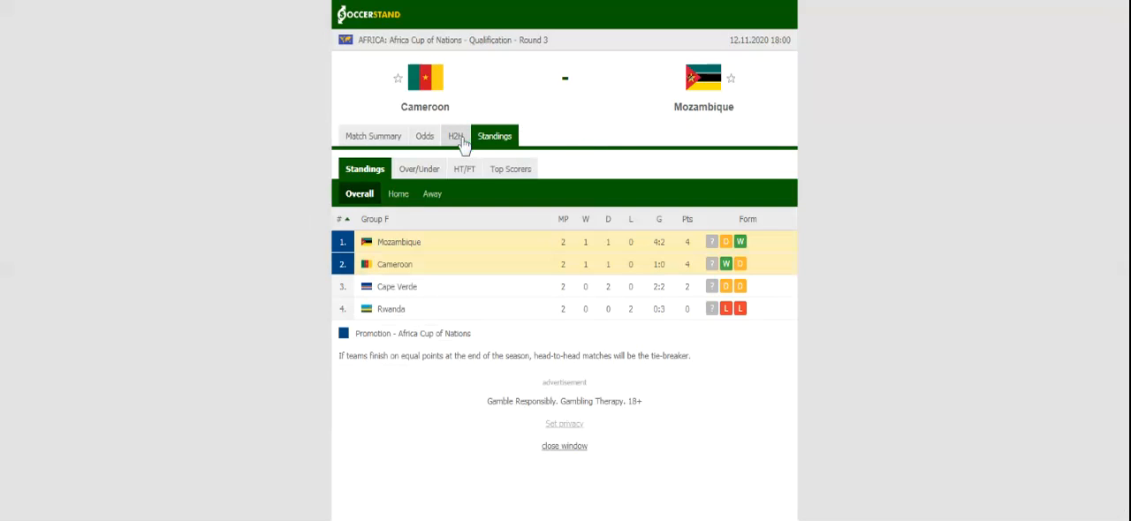
Review Cameroon and Mozambique's recent and H2H results, then show the match odds.
click(449, 135)
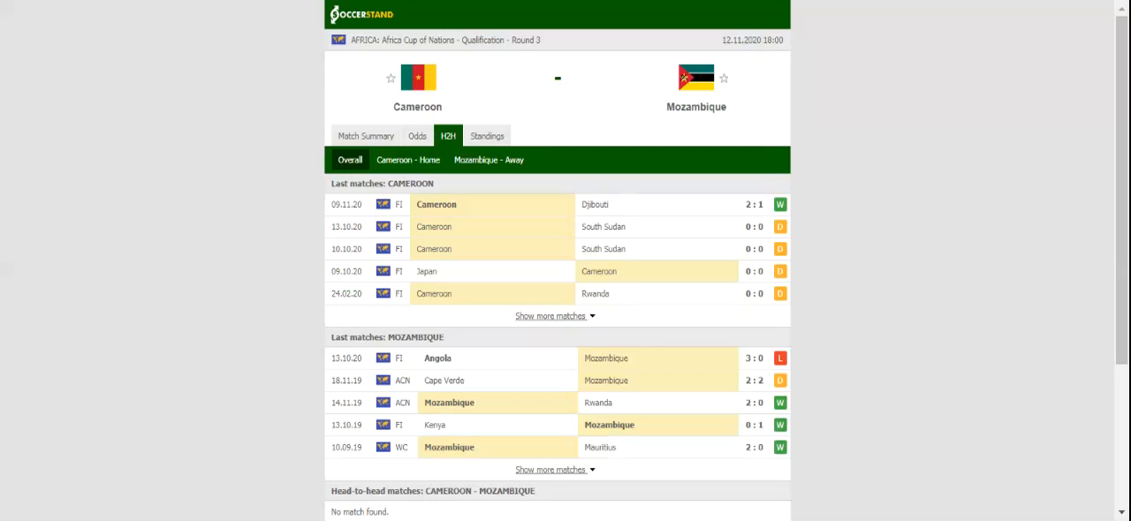
mouse_move(546, 94)
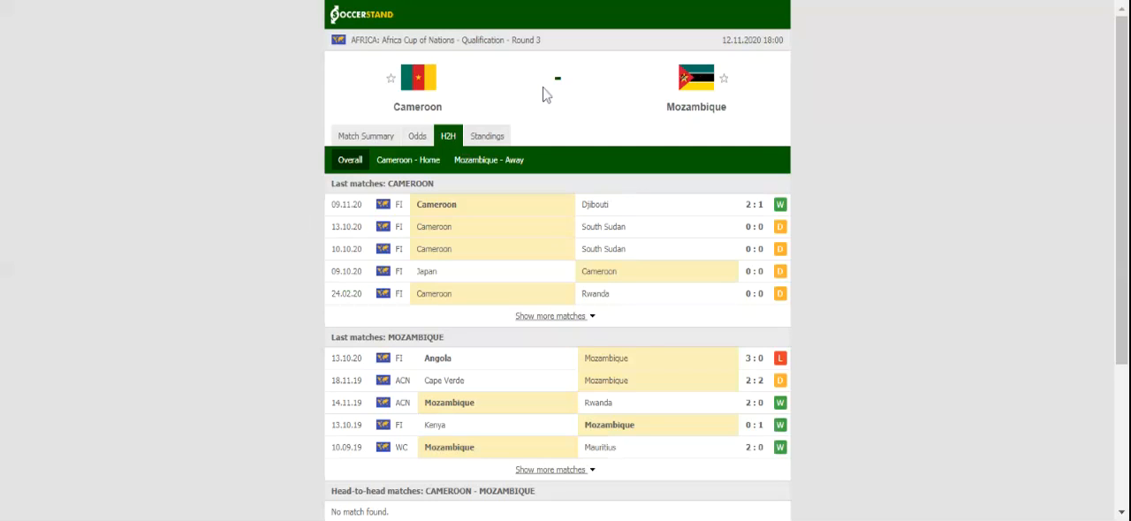
mouse_move(525, 97)
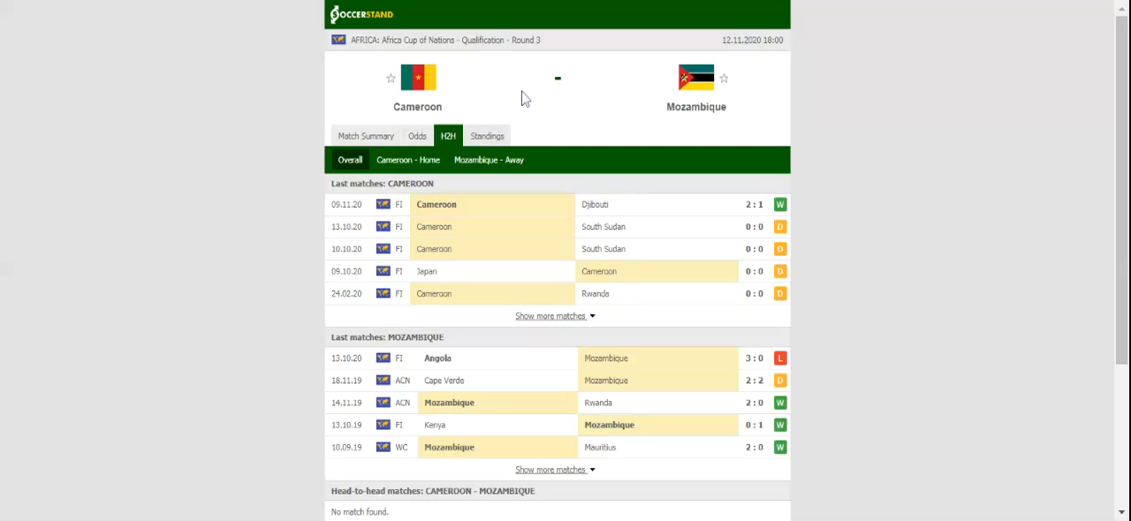
click(416, 136)
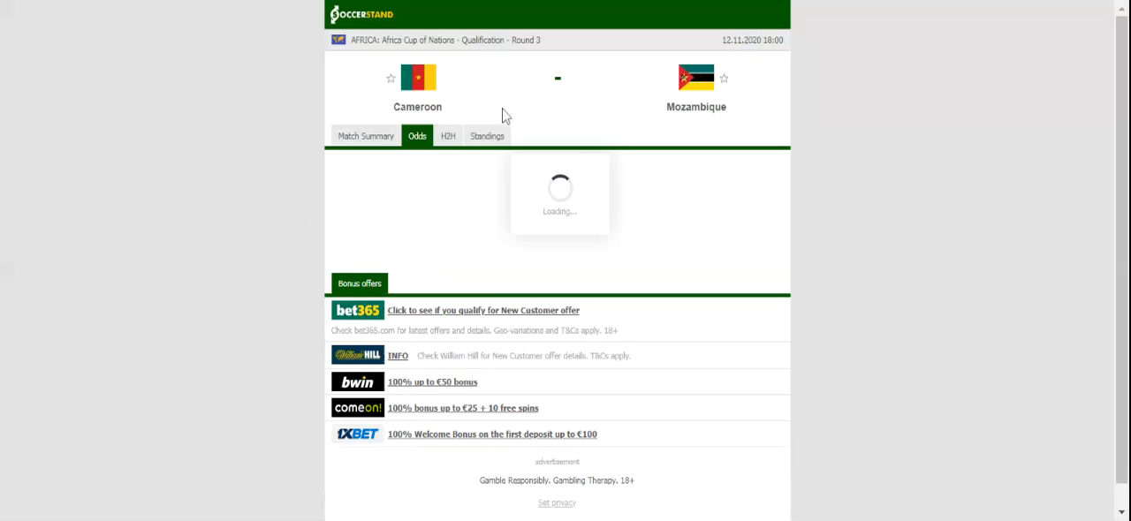